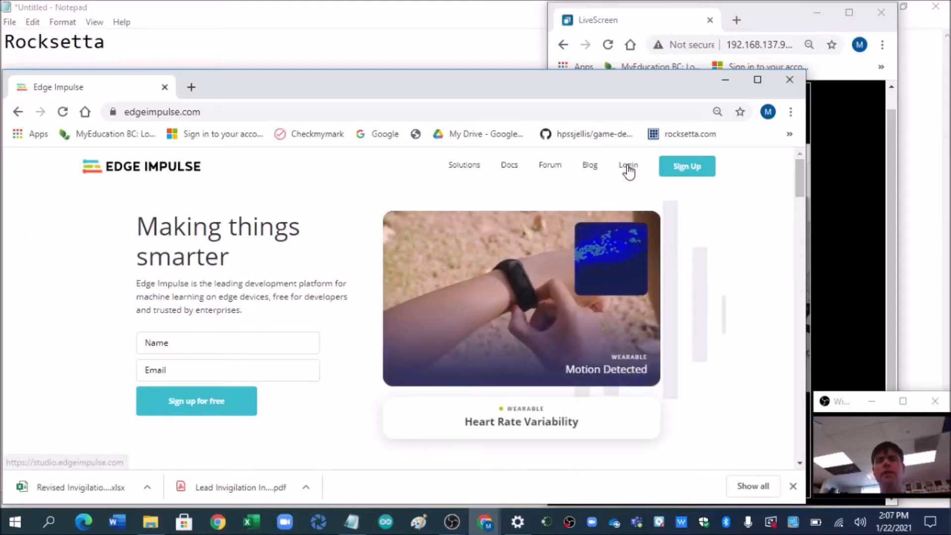
# Create the project ei-paint-brush-01, acknowledge its creation and enter its dashboard
pyautogui.click(627, 165)
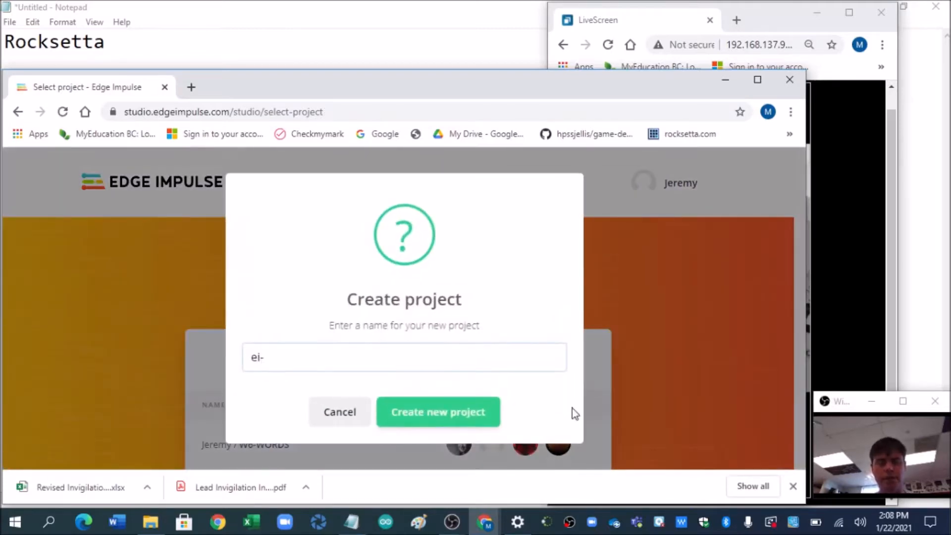
pyautogui.write('paint')
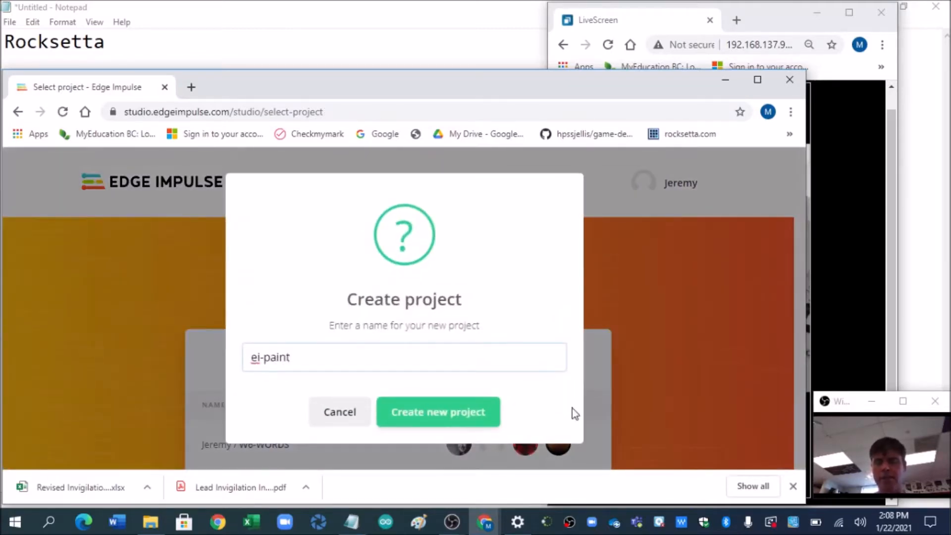
pyautogui.write('-brush')
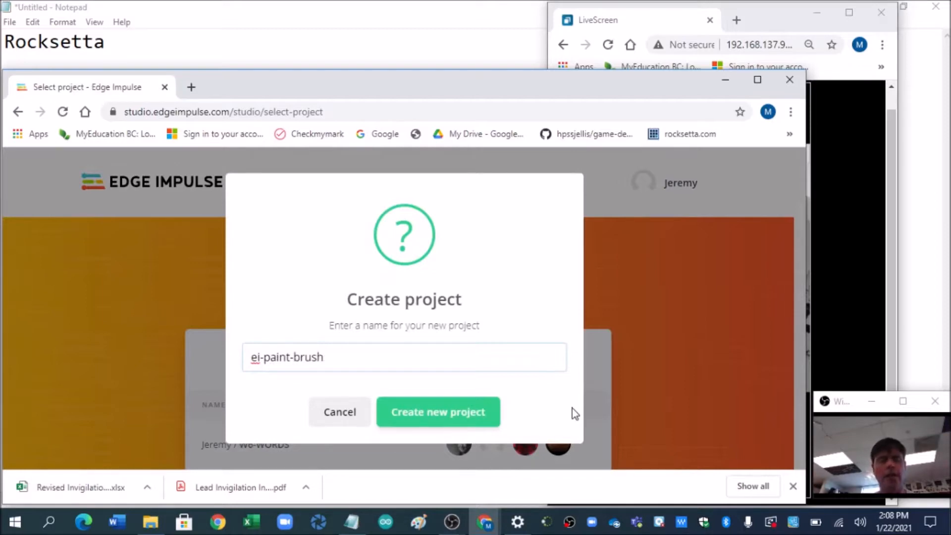
pyautogui.write('-01')
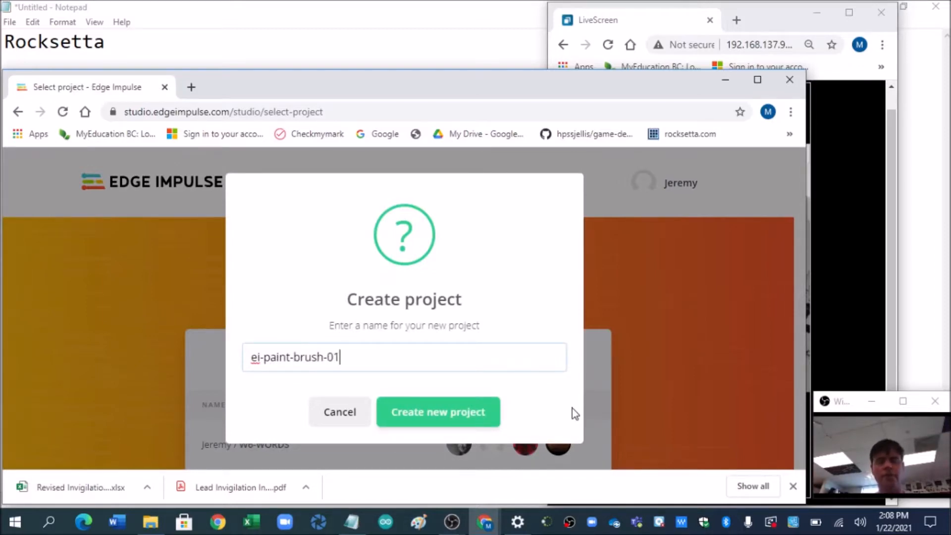
pyautogui.click(437, 411)
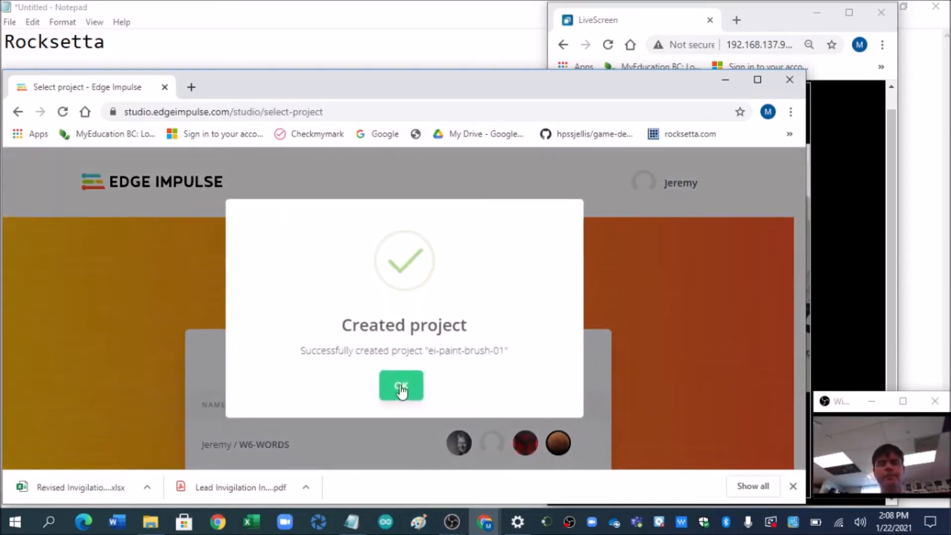
pyautogui.click(402, 387)
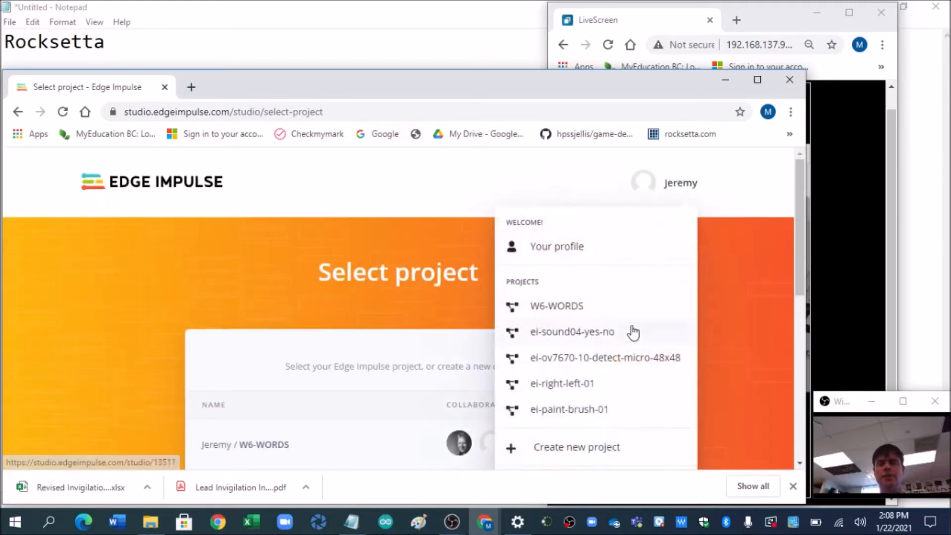
pyautogui.click(556, 306)
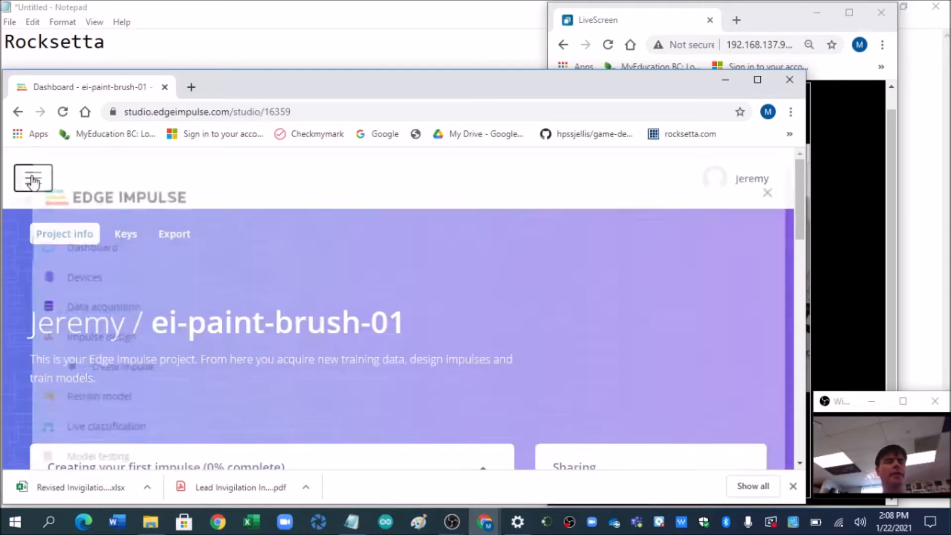
# From the Devices page, show the QR code to connect the mobile phone as a device
pyautogui.click(85, 278)
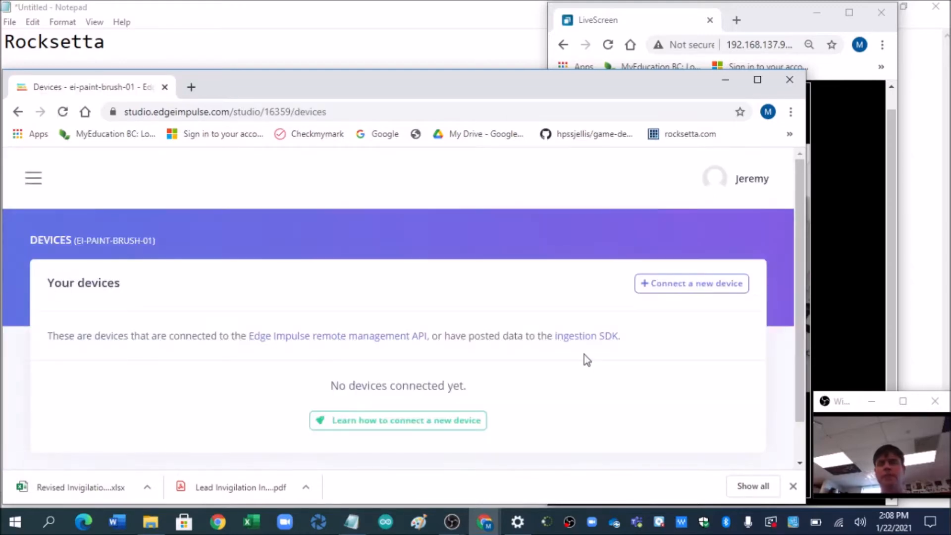
pyautogui.click(692, 284)
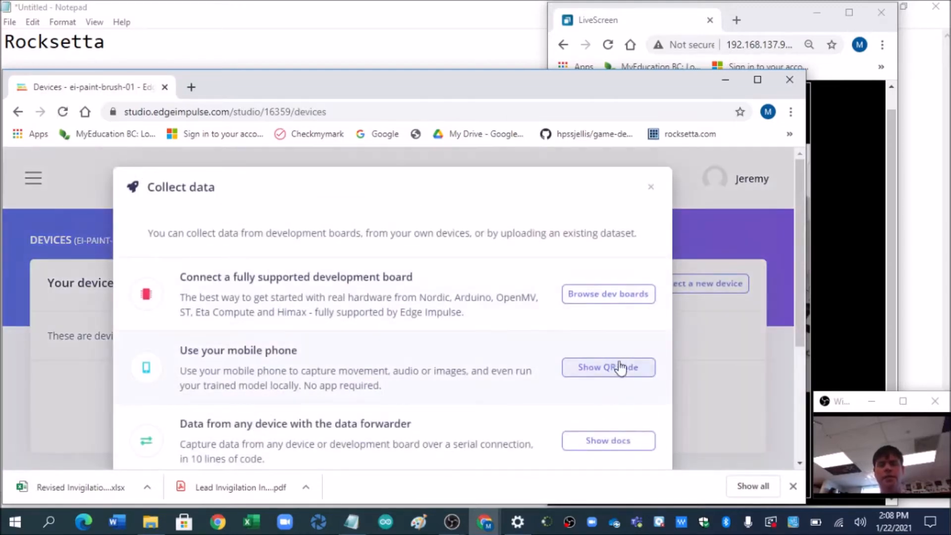
pyautogui.click(608, 367)
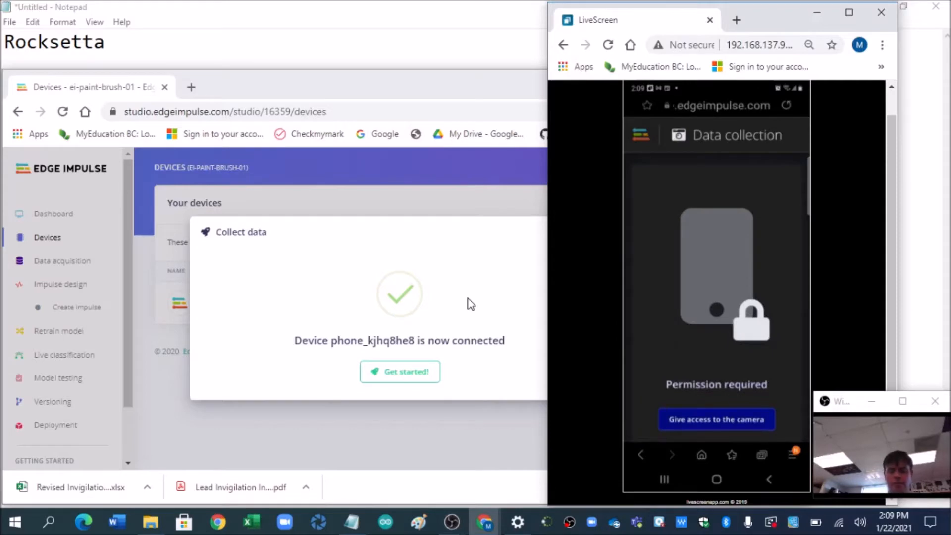
# Grant camera access, capture several images labelled paint, then begin changing the label to brush
pyautogui.click(715, 418)
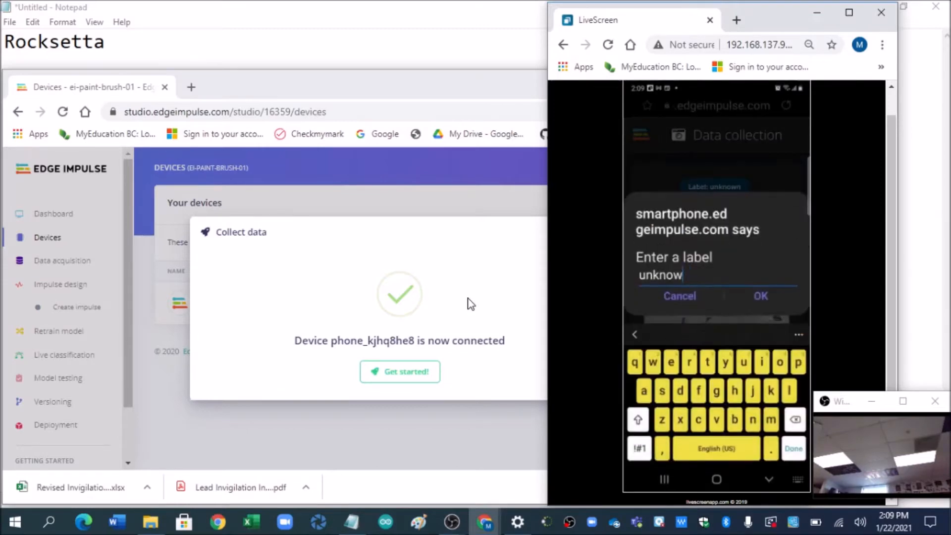
pyautogui.write('pai')
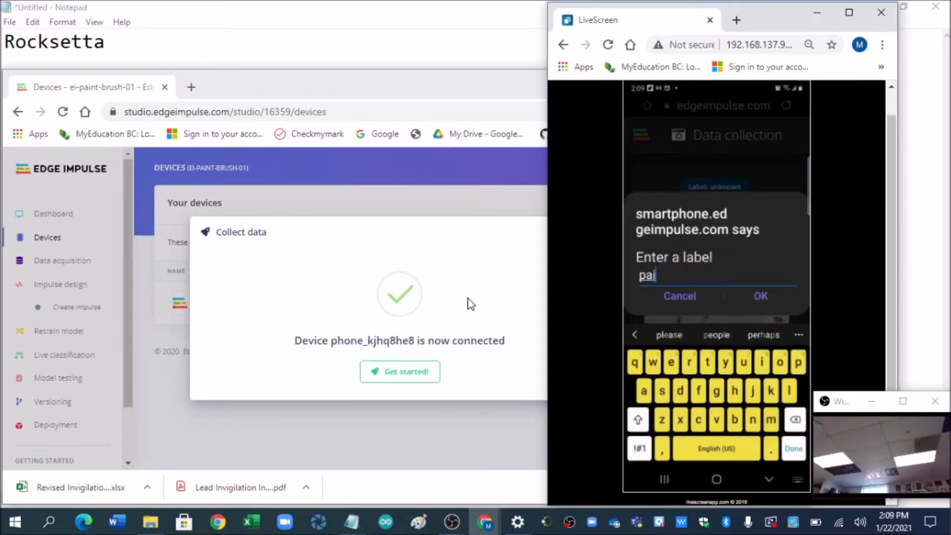
pyautogui.click(760, 297)
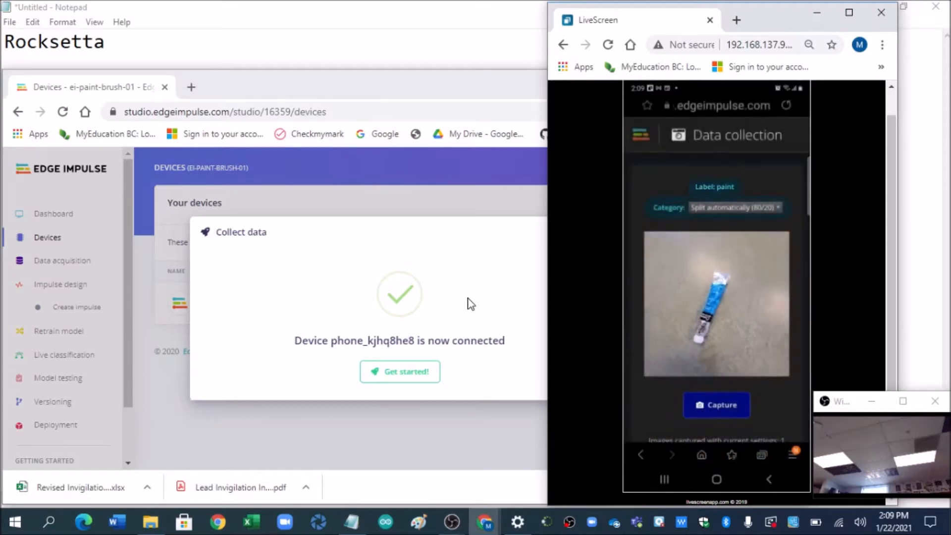
pyautogui.click(716, 404)
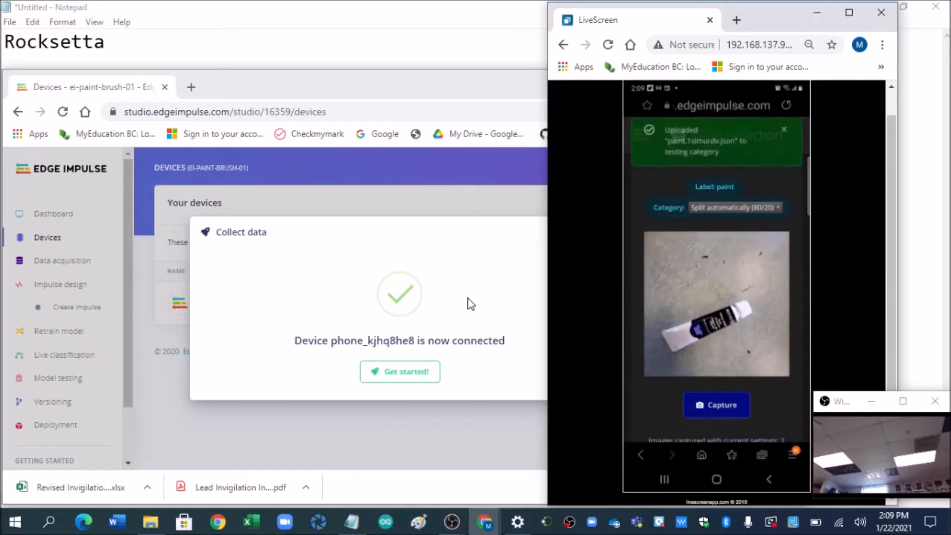
pyautogui.click(716, 405)
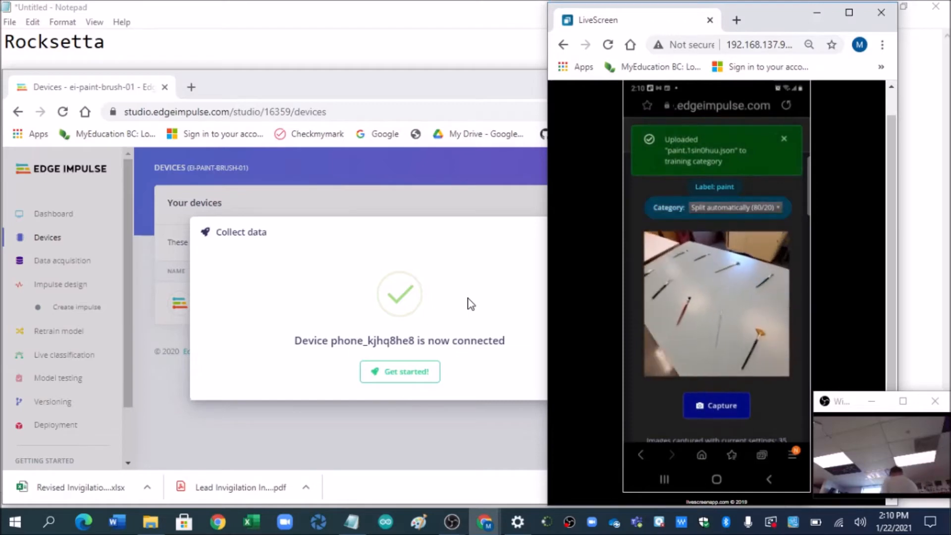
pyautogui.click(715, 406)
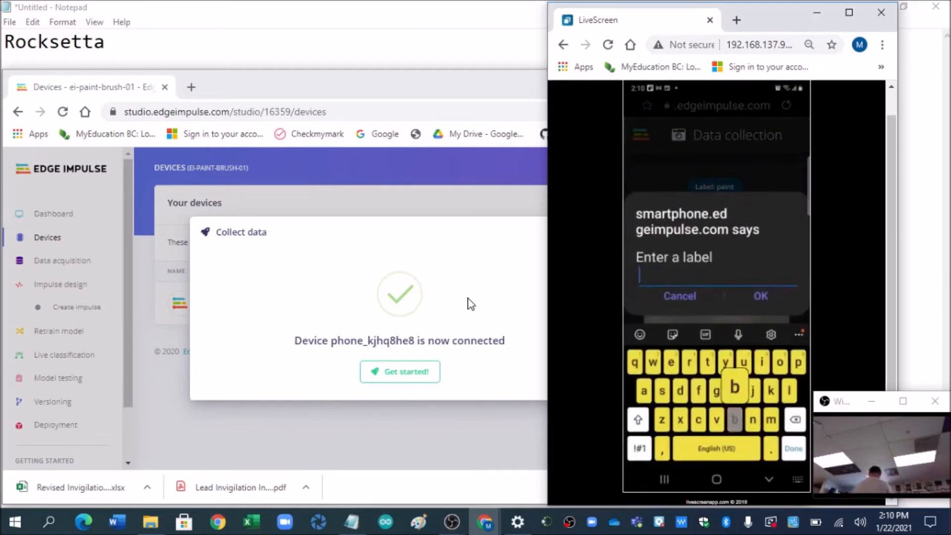
pyautogui.click(761, 296)
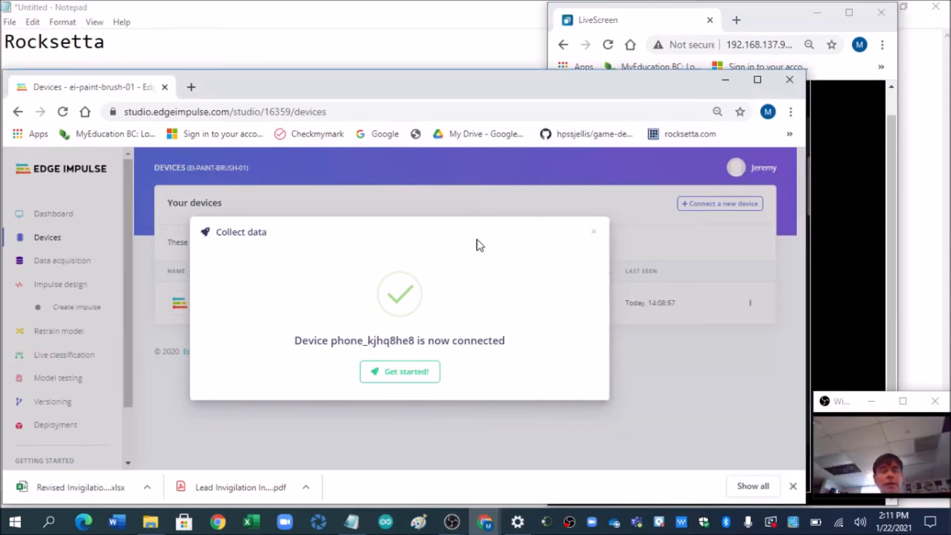
pyautogui.moveTo(157, 285)
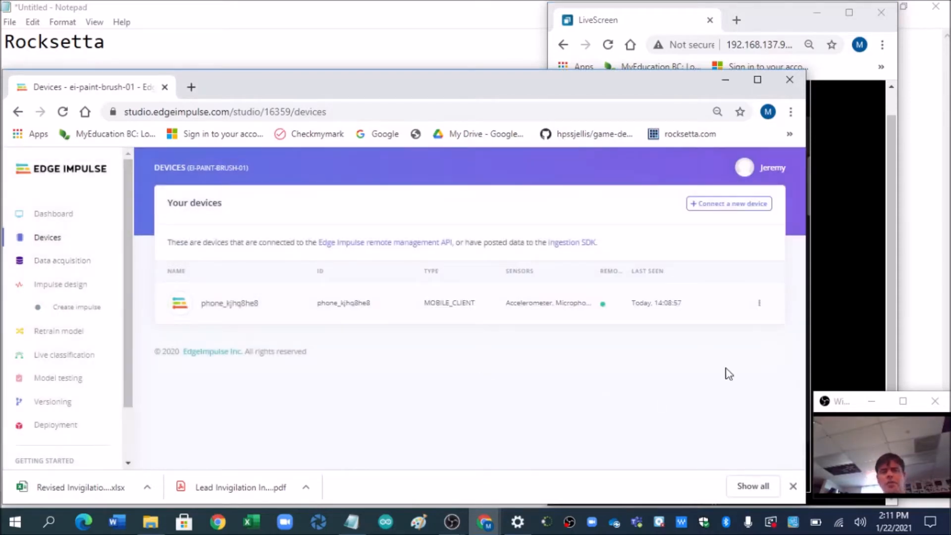
pyautogui.moveTo(54, 270)
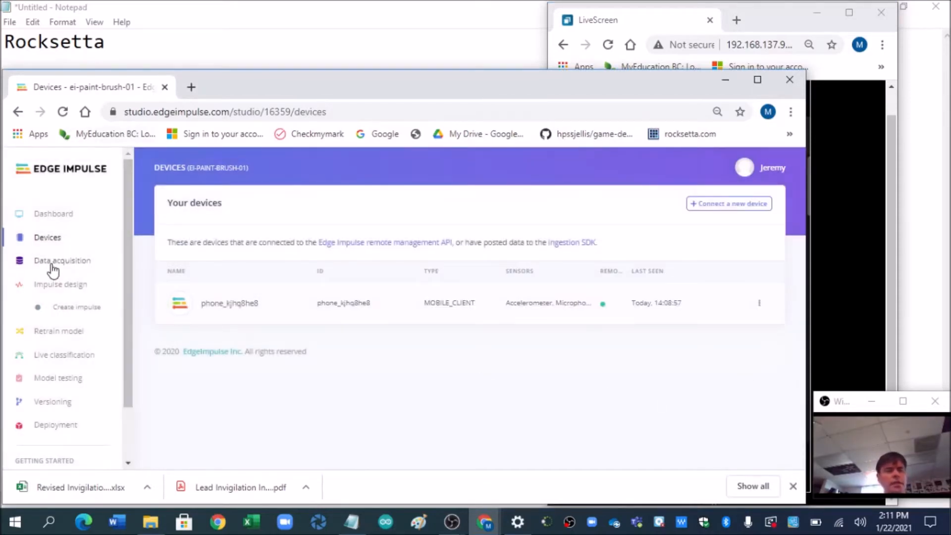
# Review the collected samples under Data acquisition and start creating the impulse
pyautogui.click(61, 261)
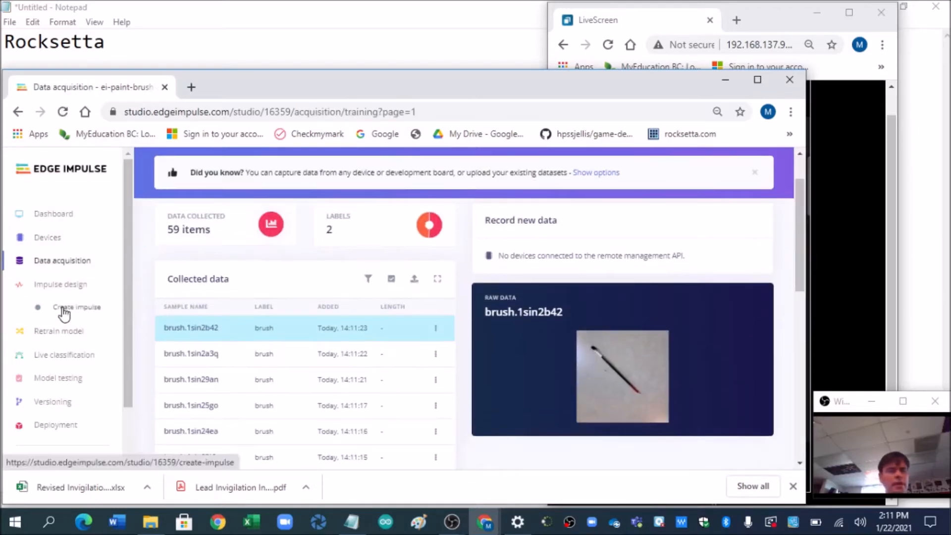
pyautogui.click(76, 307)
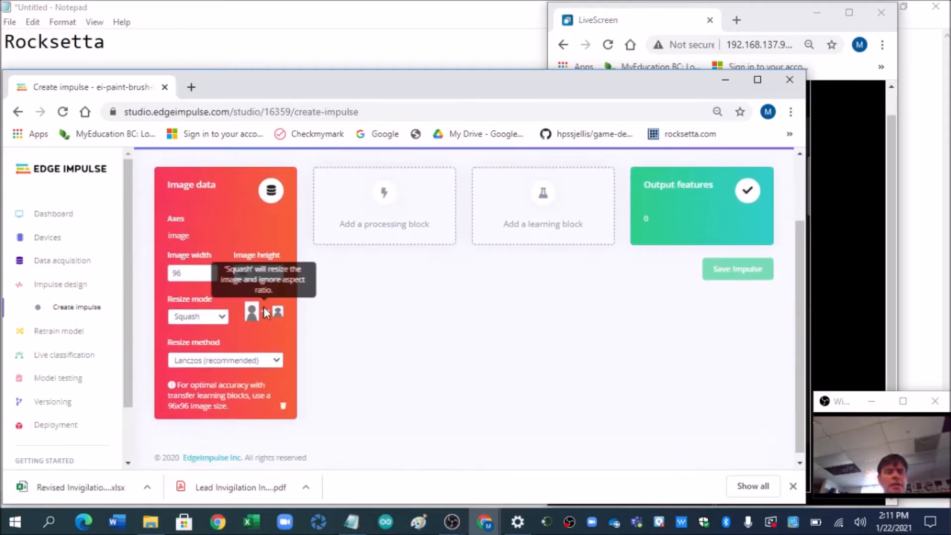
# Add an Image processing block and a Transfer Learning (Images) learning block, then save the impulse
pyautogui.click(383, 205)
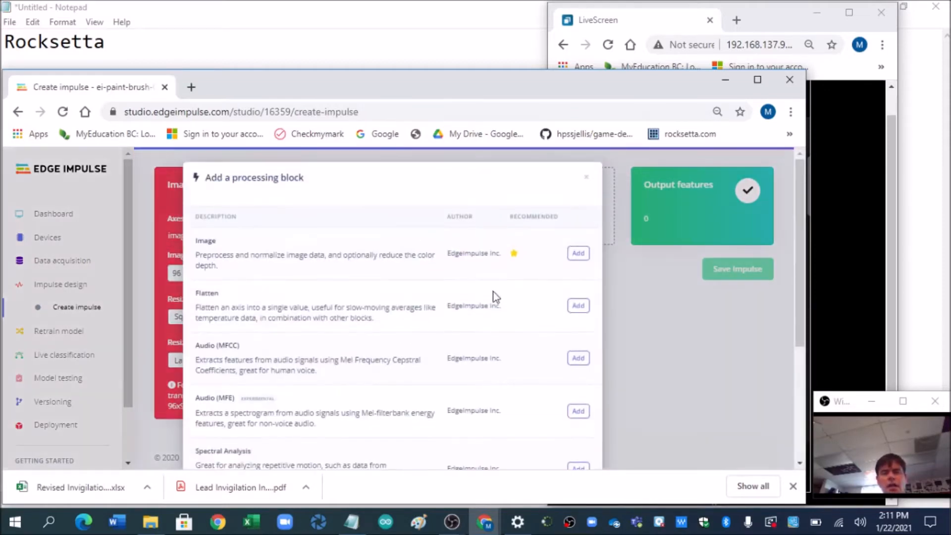
pyautogui.click(577, 253)
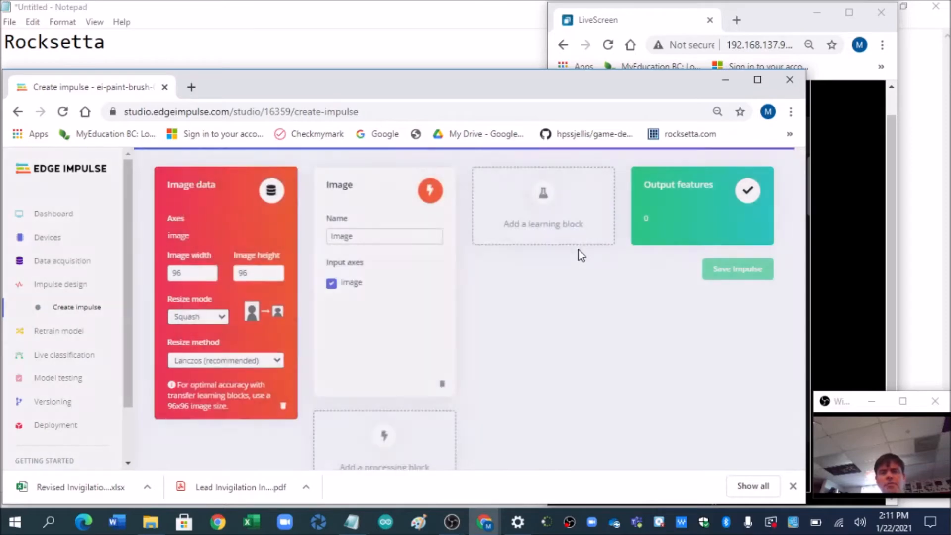
pyautogui.click(543, 205)
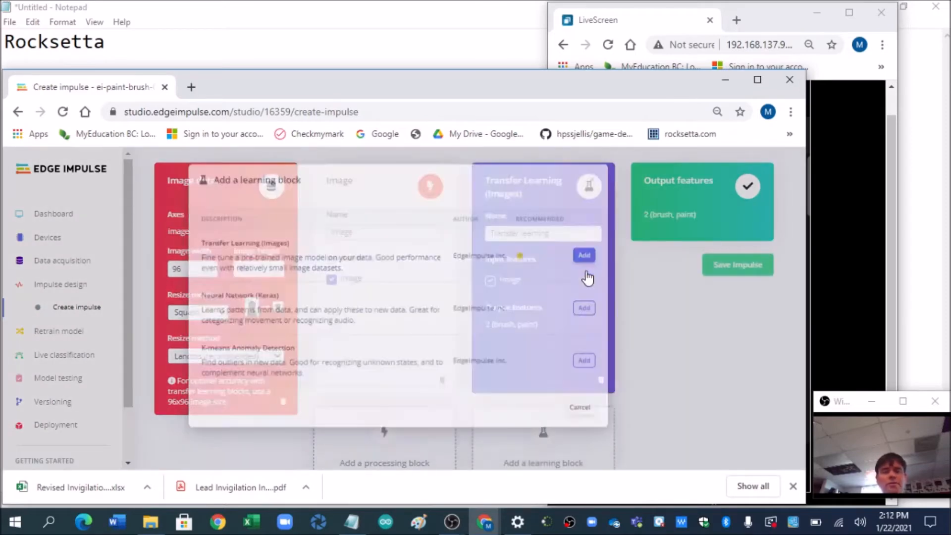
pyautogui.click(580, 407)
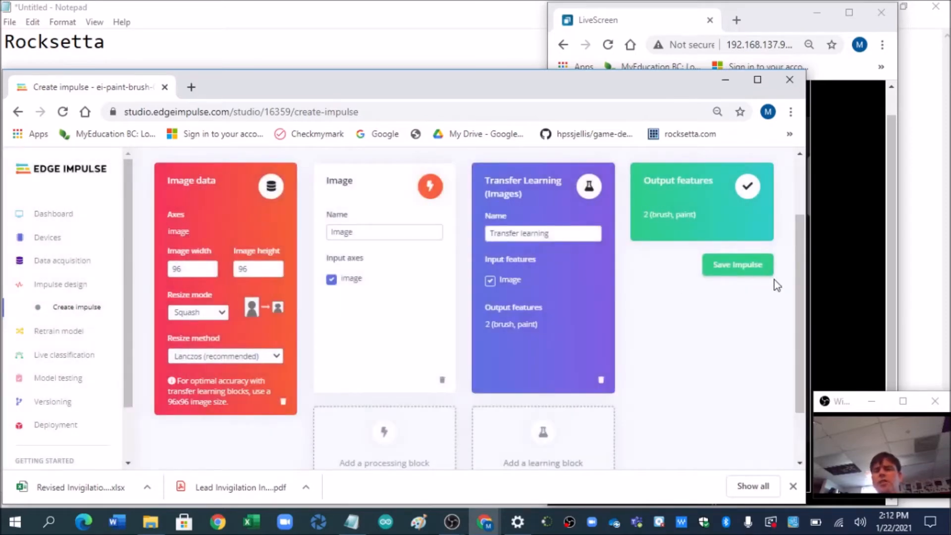
pyautogui.click(737, 265)
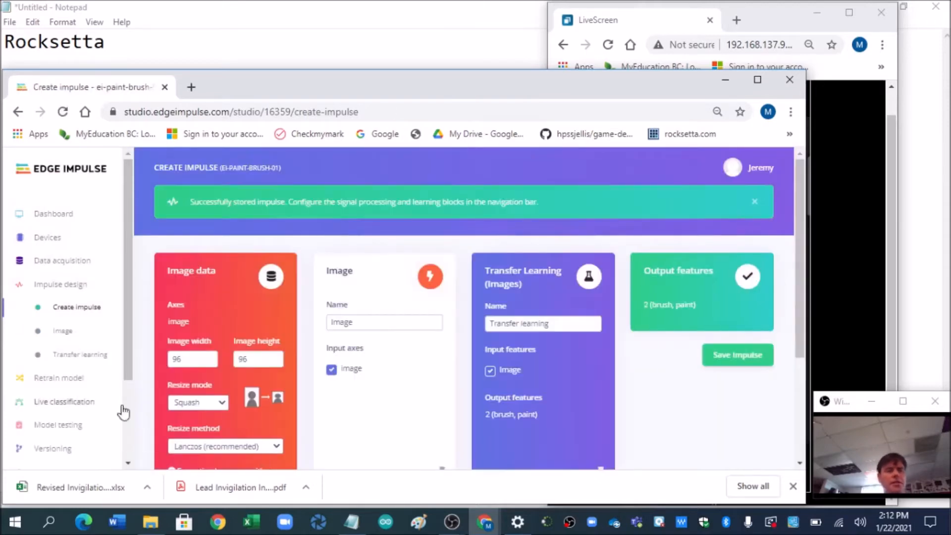
pyautogui.click(62, 331)
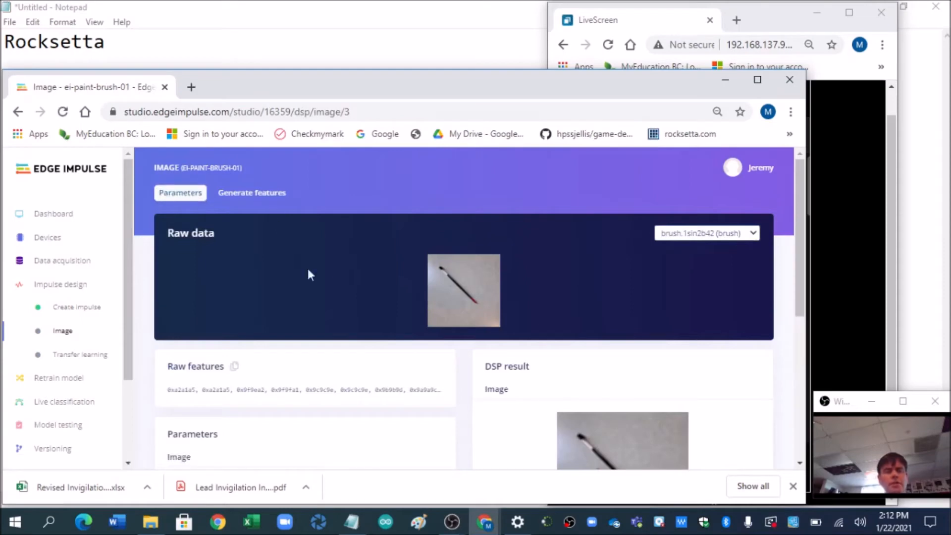
# Generate image features for all 59 training items and move on to Transfer learning
pyautogui.scroll(-3)
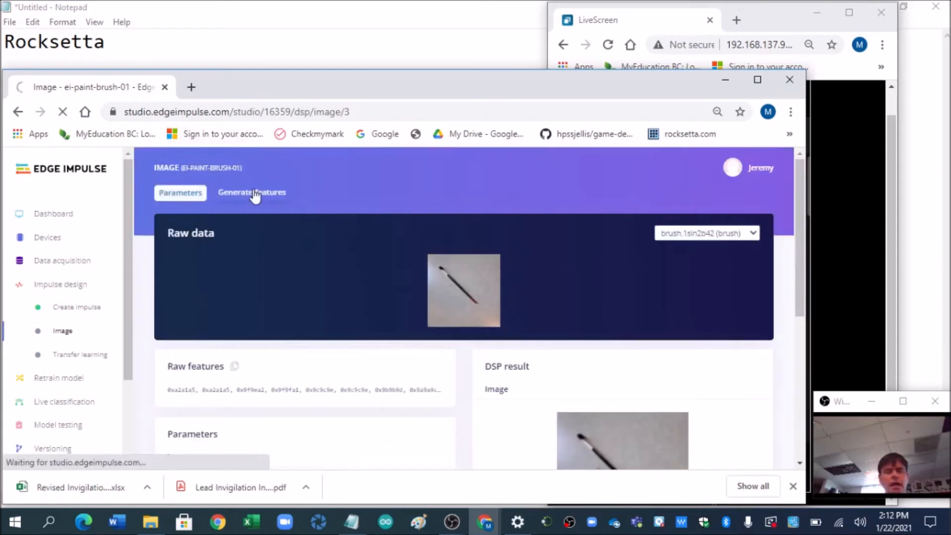
pyautogui.click(251, 193)
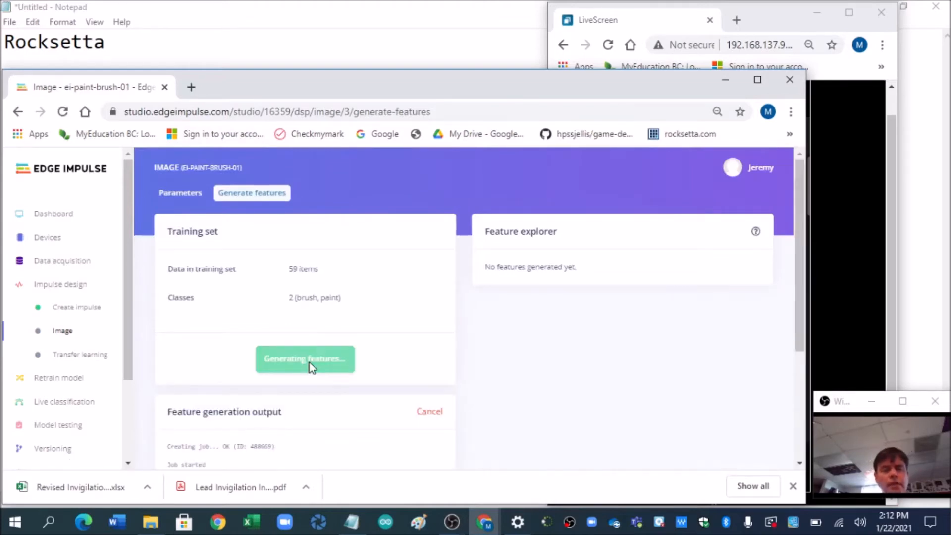
pyautogui.scroll(-3)
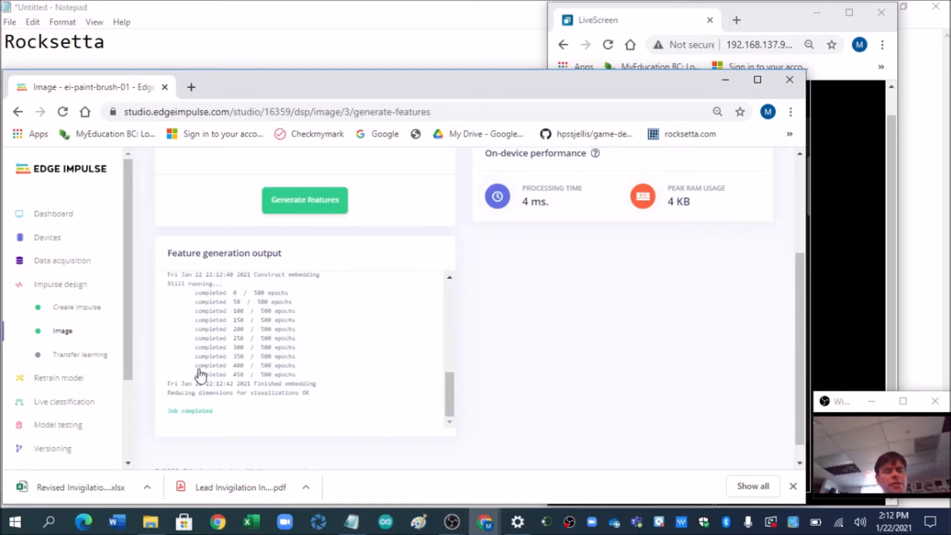
pyautogui.click(79, 354)
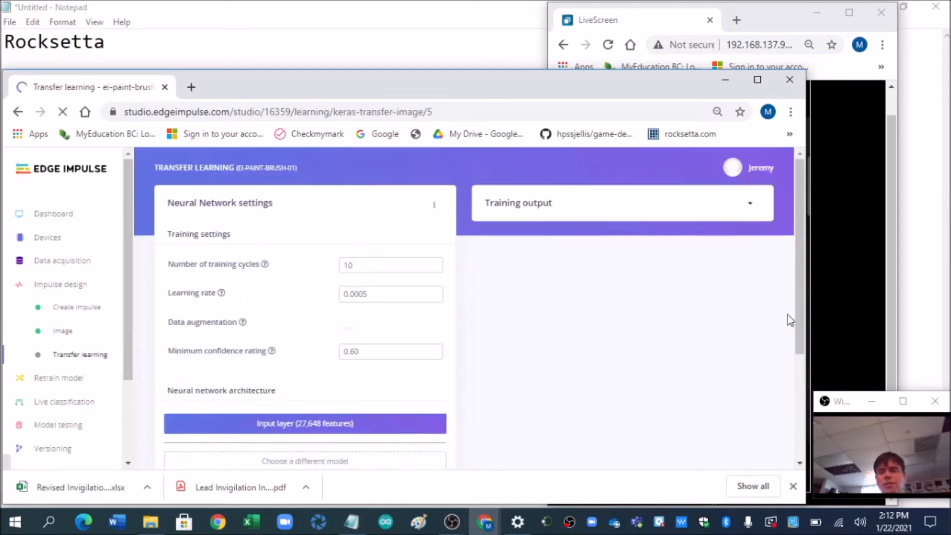
# Start training the transfer-learning model with 300 training cycles
pyautogui.scroll(-3)
pyautogui.write('300')
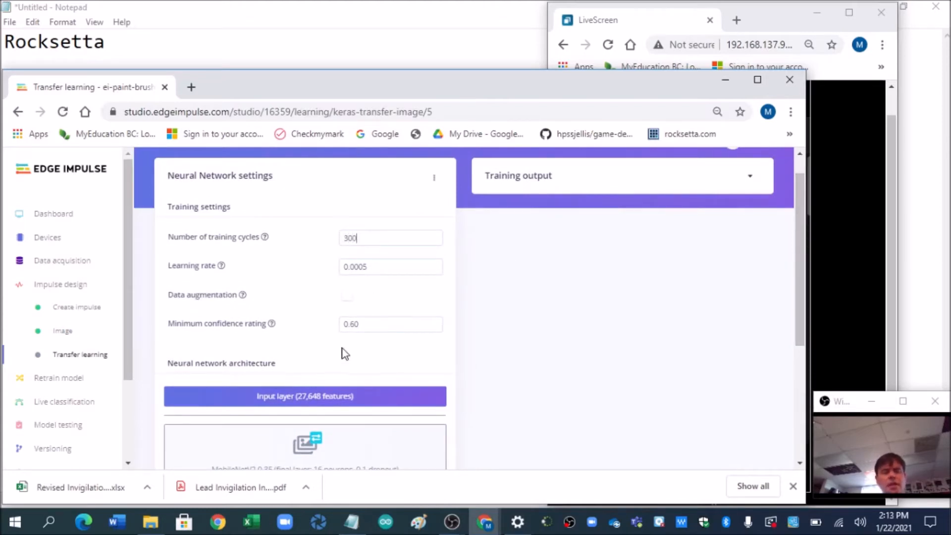
pyautogui.scroll(-3)
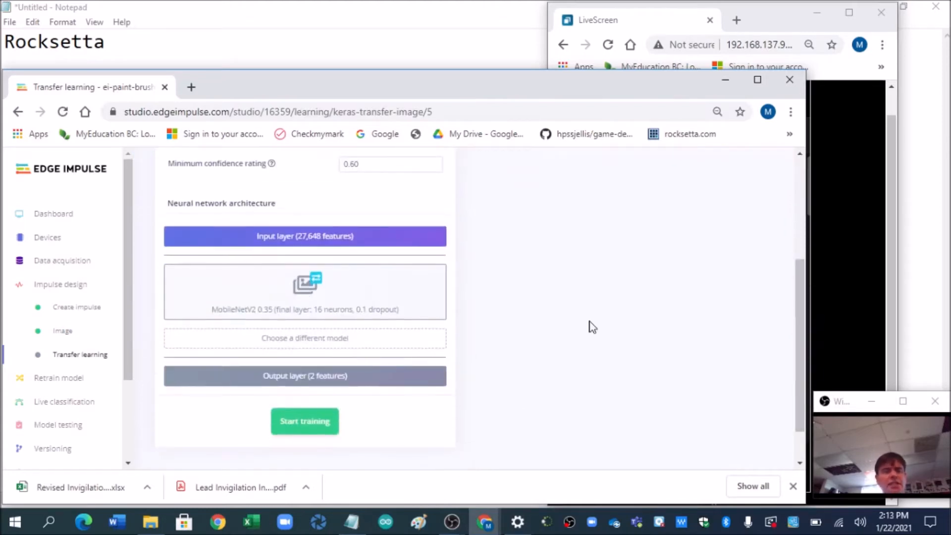
pyautogui.click(304, 421)
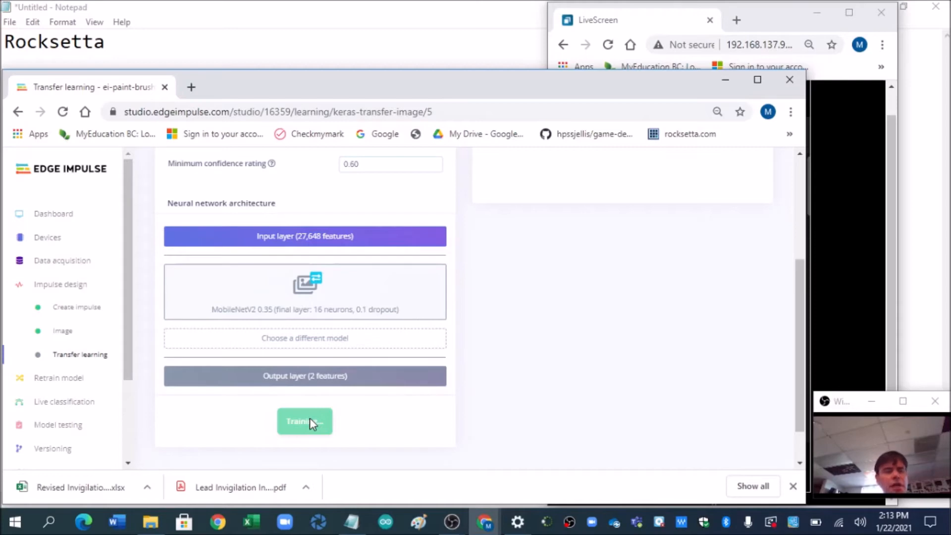
pyautogui.click(304, 422)
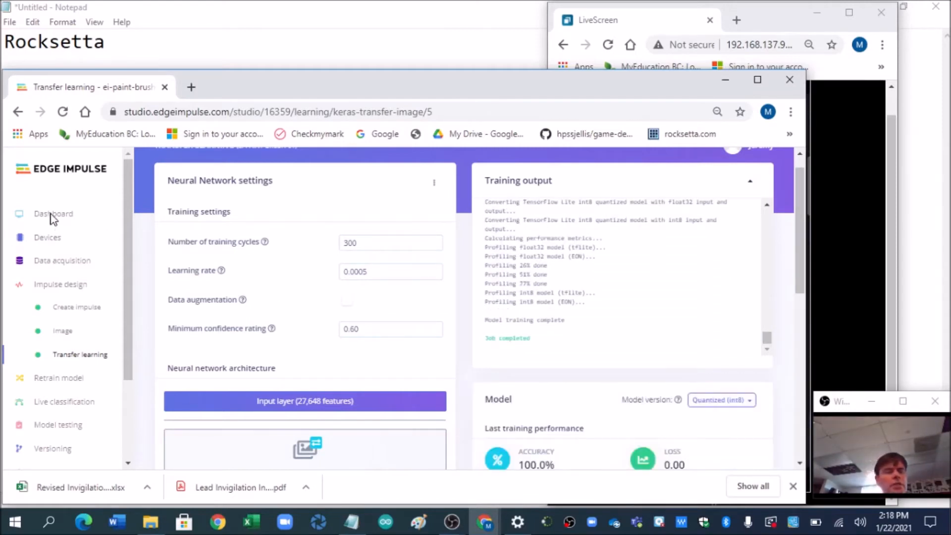
# From the Dashboard, download the int8 quantized Transfer learning model, then go to Live classification
pyautogui.click(53, 214)
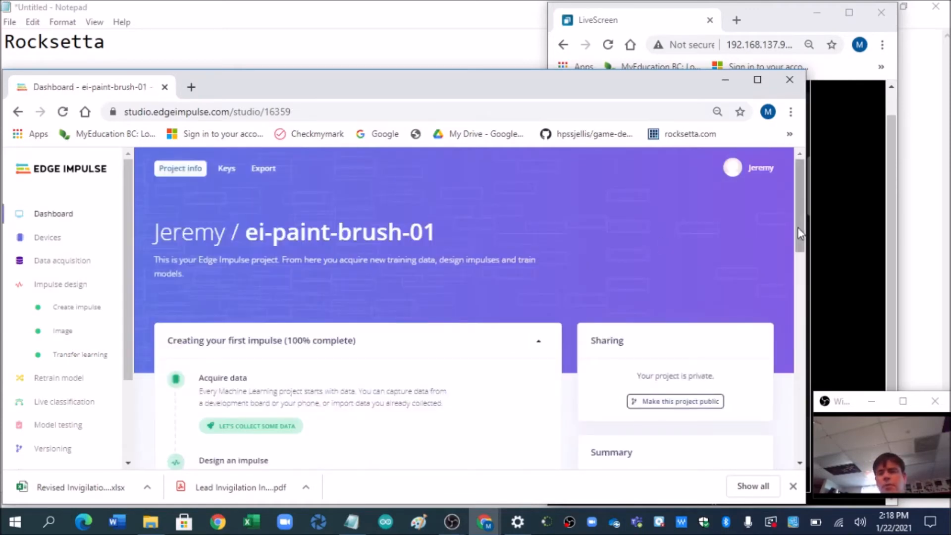
pyautogui.scroll(-3)
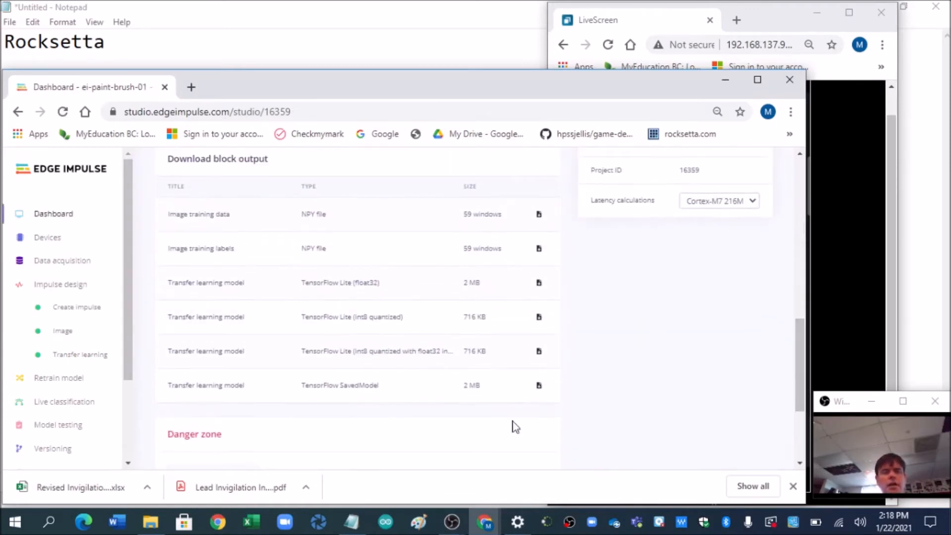
pyautogui.moveTo(374, 300)
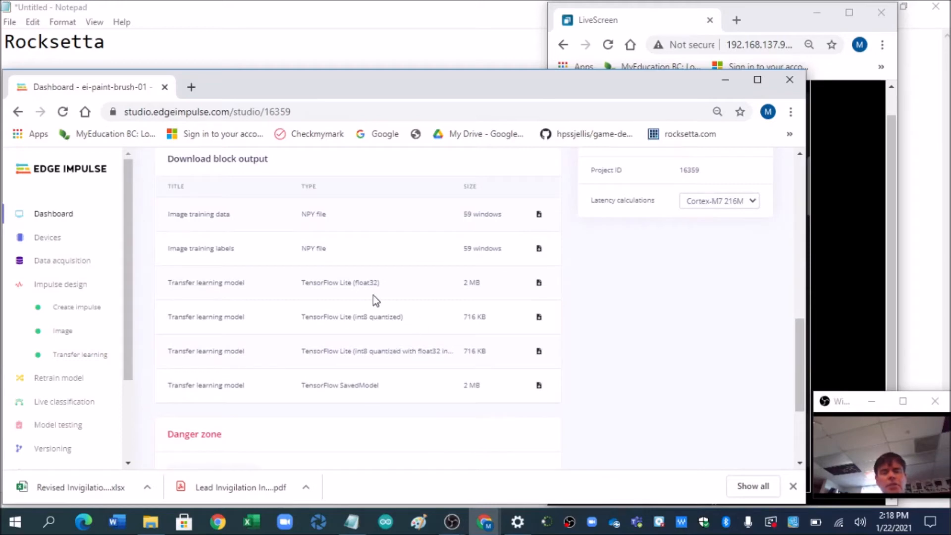
pyautogui.click(539, 351)
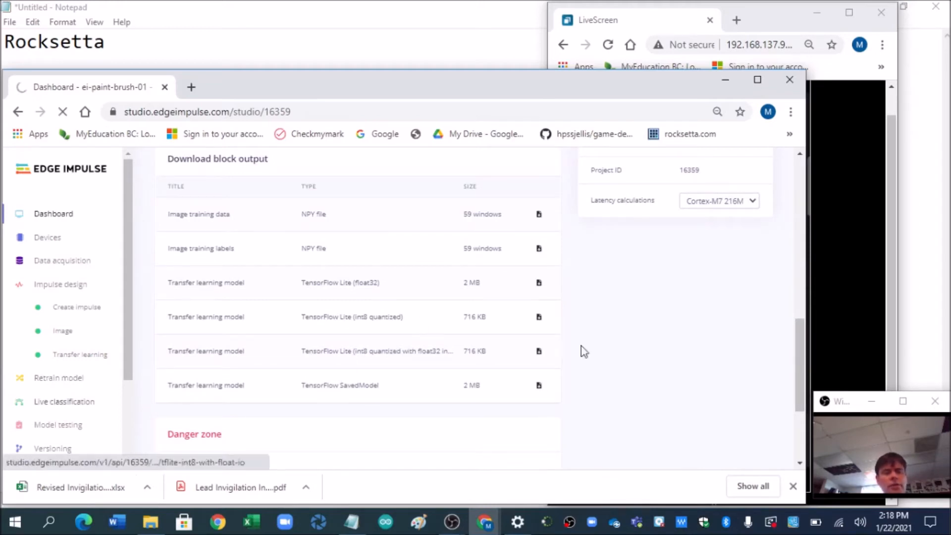
pyautogui.click(64, 401)
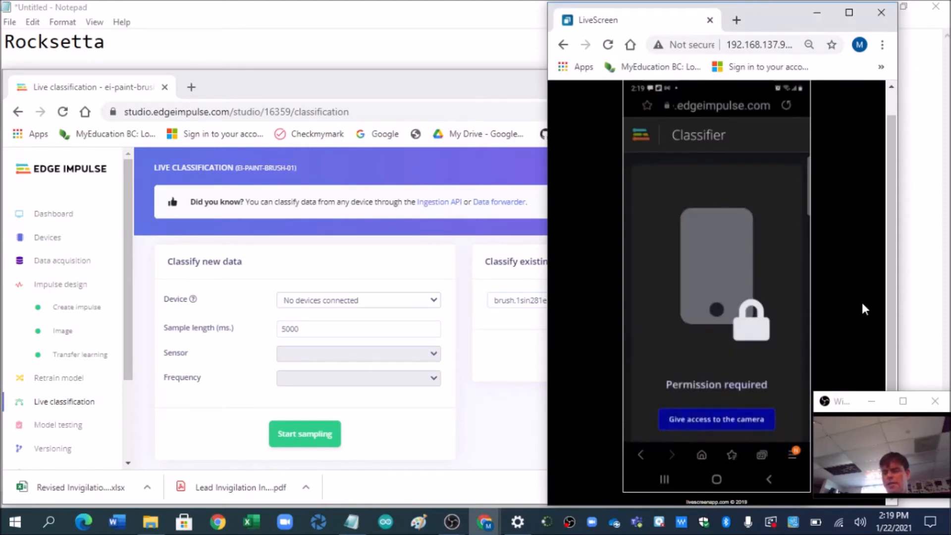
# Grant the phone classifier camera access and classify several captures as brush or paint
pyautogui.click(715, 419)
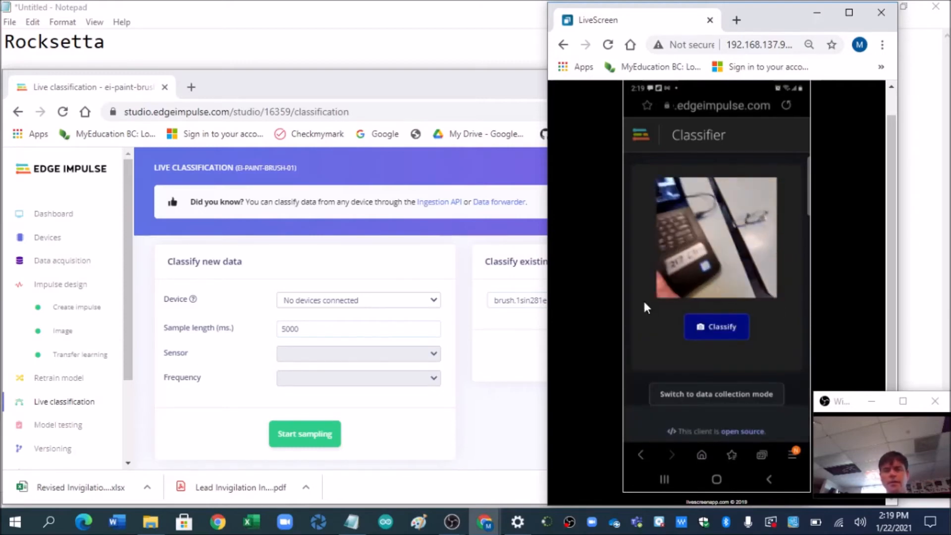
pyautogui.moveTo(507, 427)
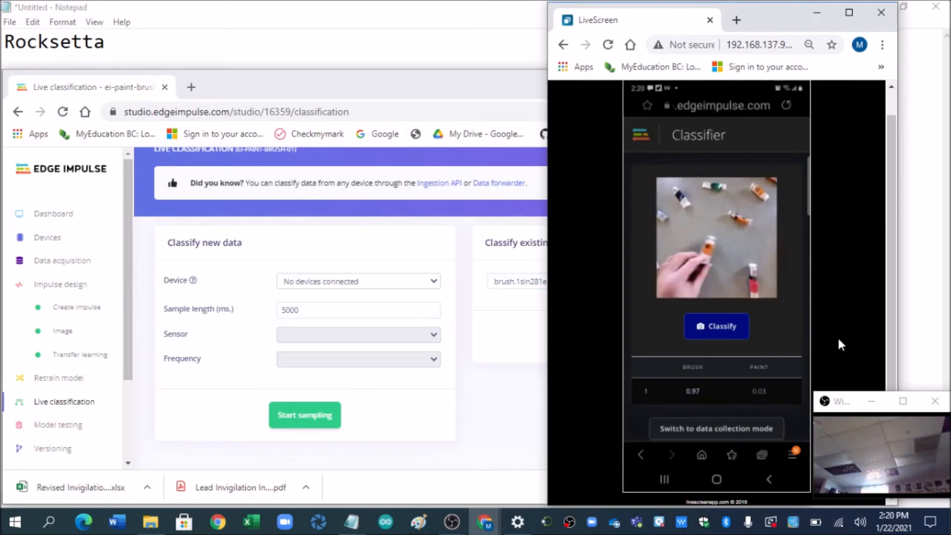
pyautogui.click(716, 326)
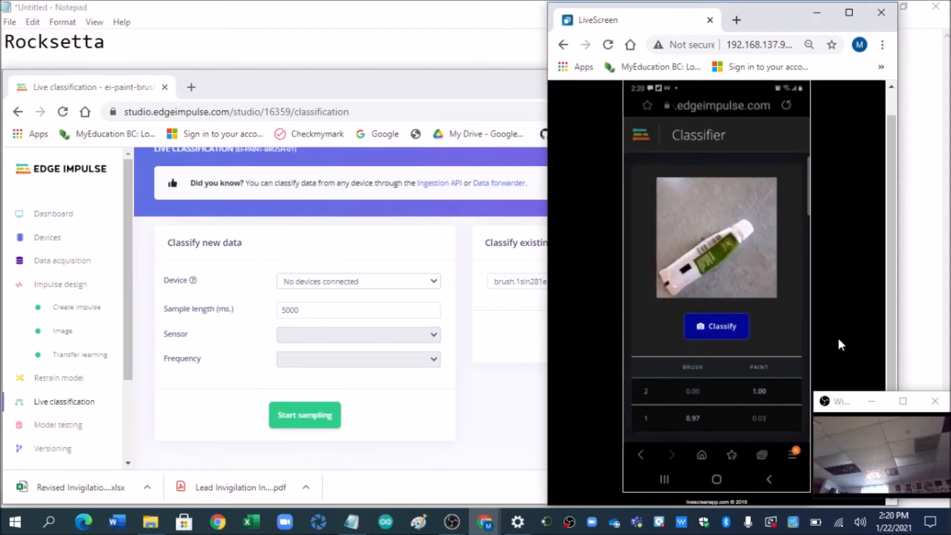
pyautogui.click(717, 326)
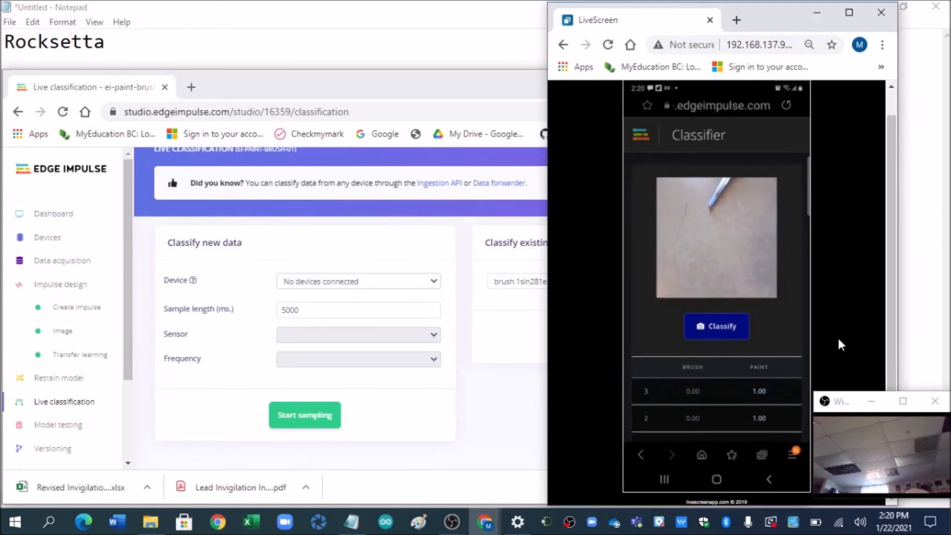
pyautogui.click(716, 326)
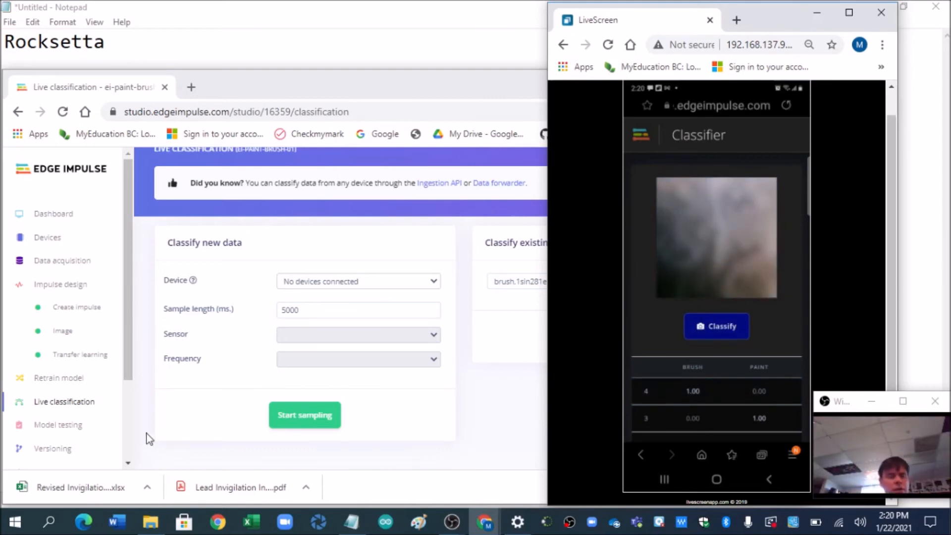
# Scroll through the Transfer learning results: 100% accuracy, confusion matrix and feature explorer
pyautogui.click(79, 355)
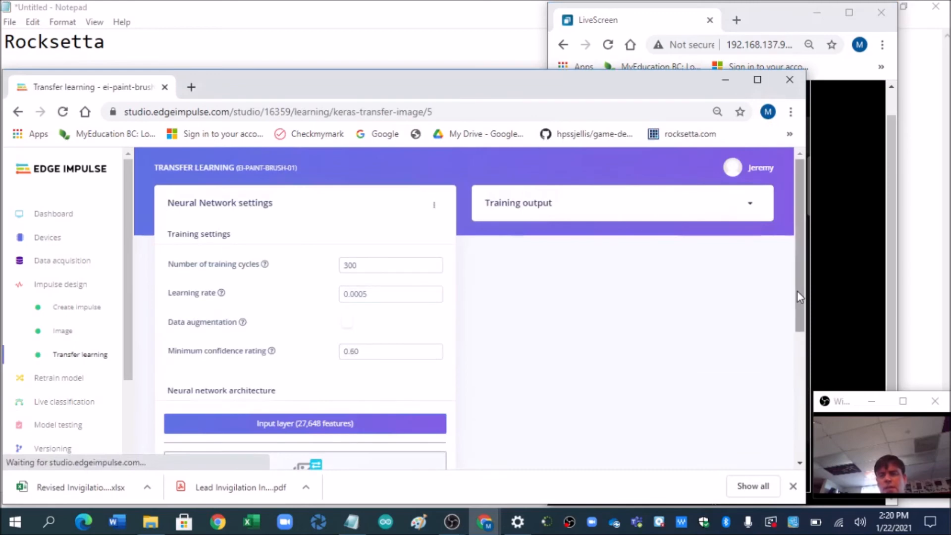
pyautogui.scroll(-3)
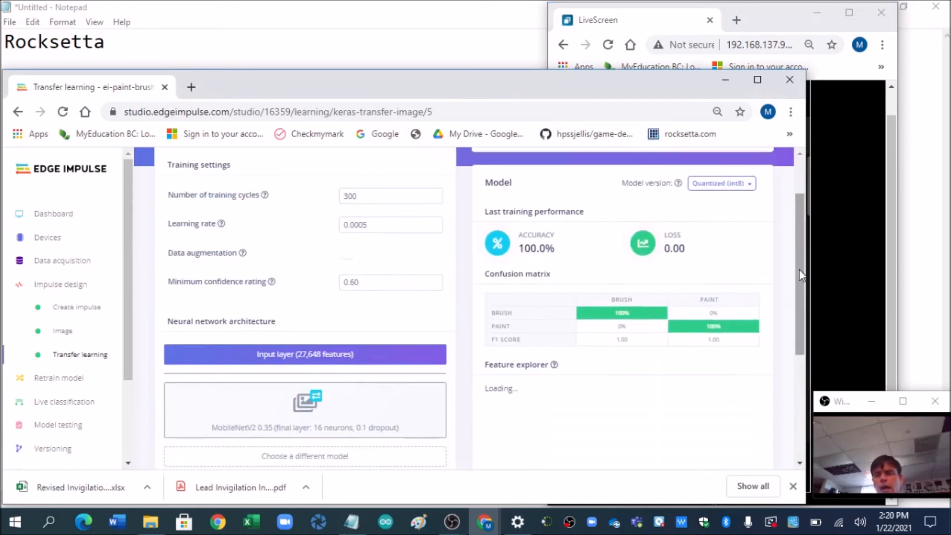
pyautogui.scroll(3)
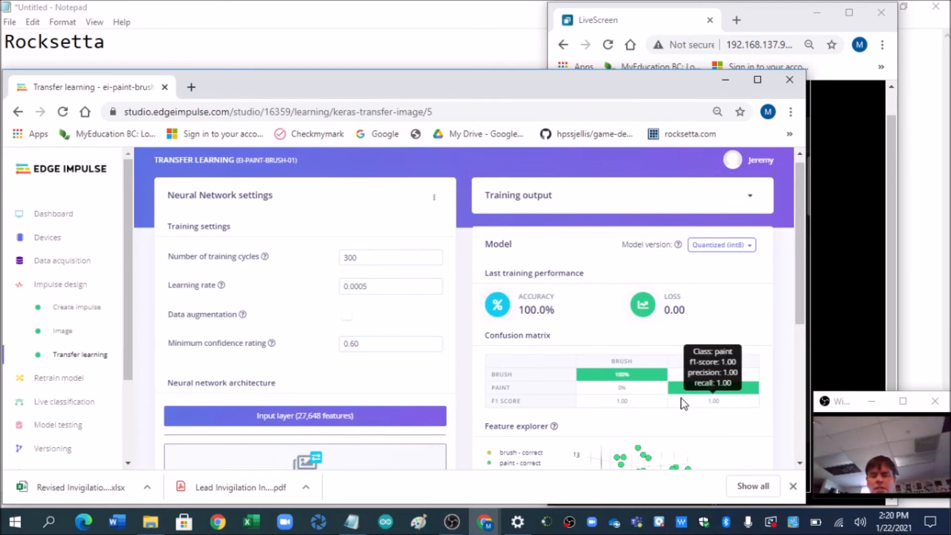
pyautogui.moveTo(798, 309)
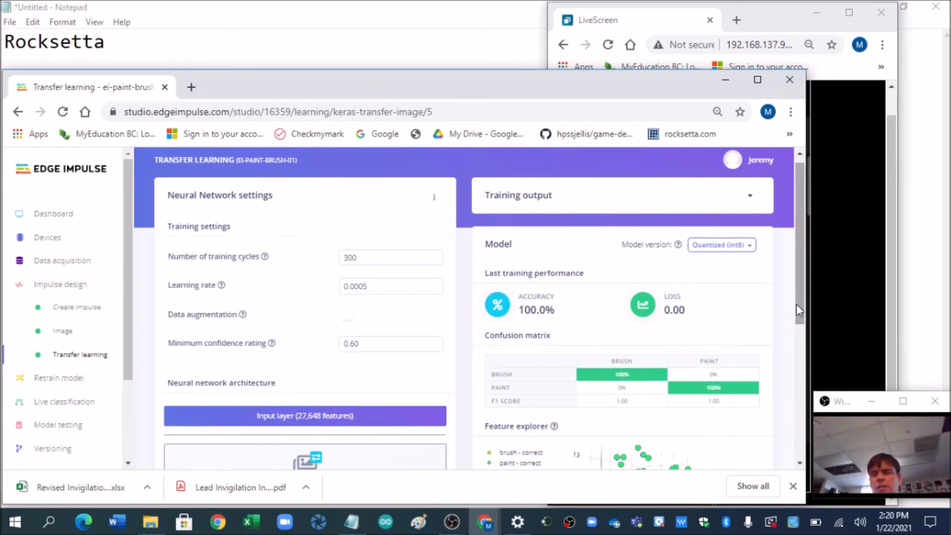
pyautogui.scroll(-3)
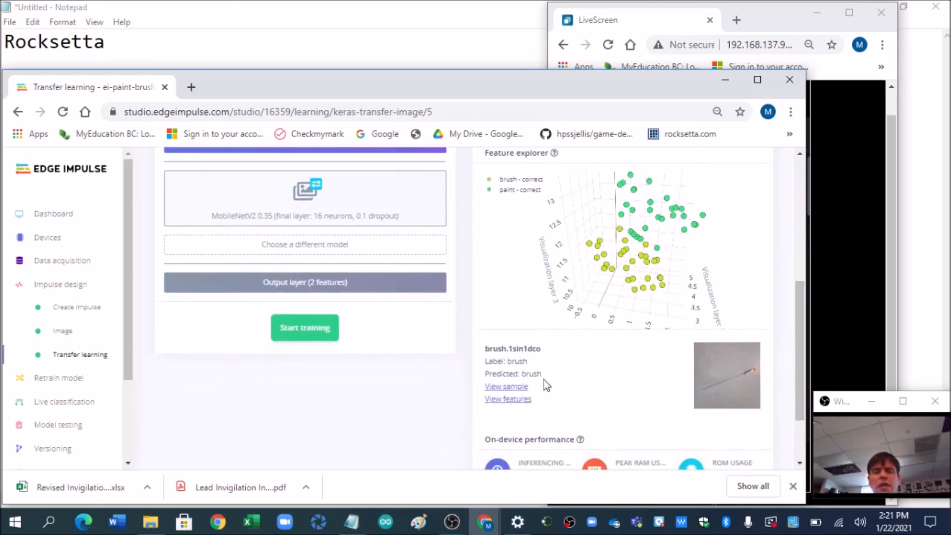
pyautogui.scroll(3)
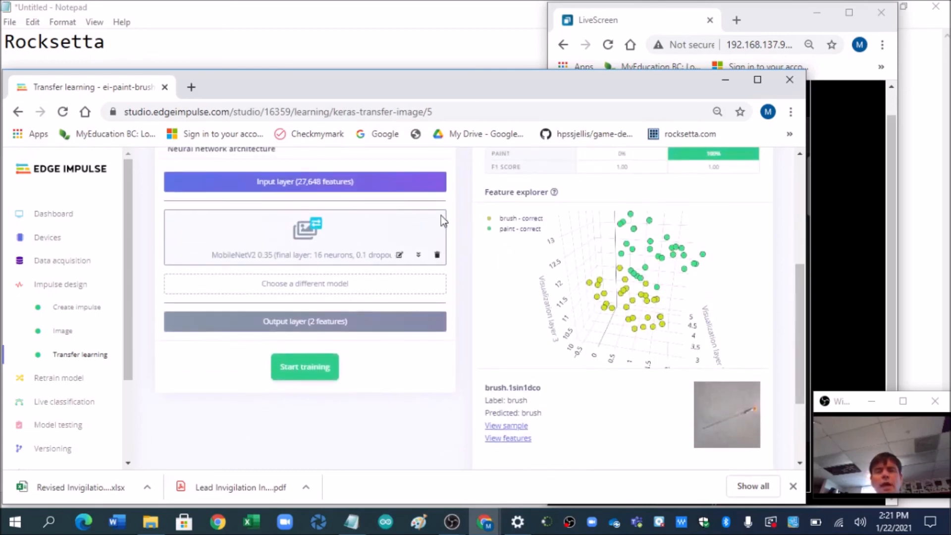
pyautogui.moveTo(175, 391)
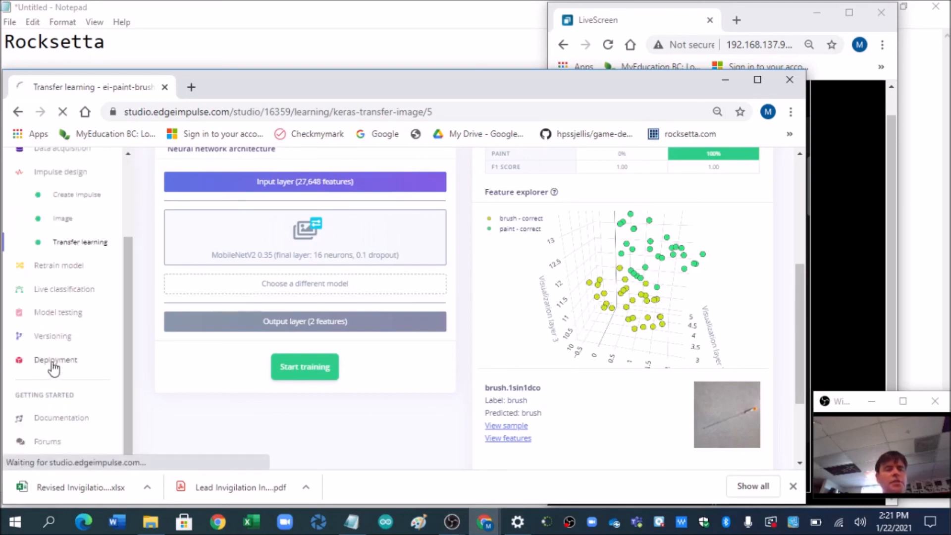
# On Deployment, choose Arduino library as the target with the Quantized (int8) model version
pyautogui.click(56, 358)
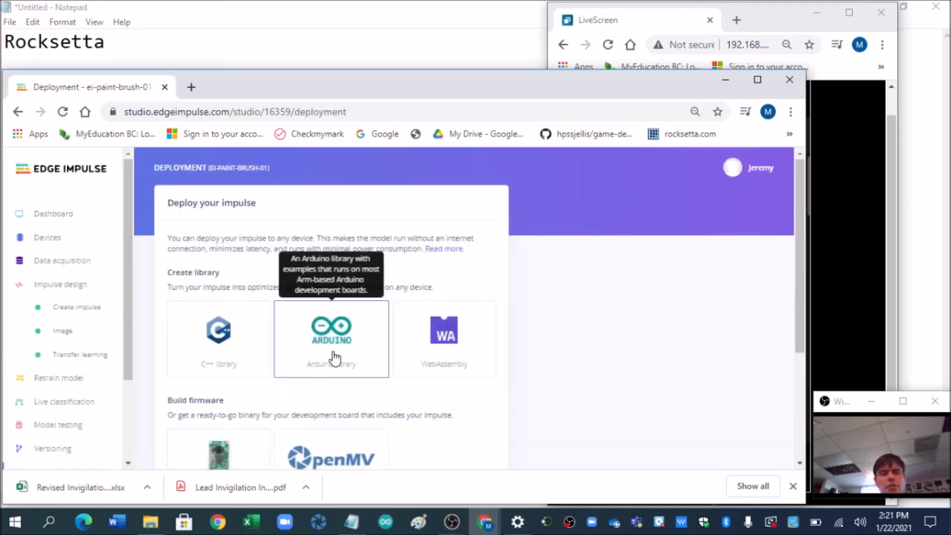
pyautogui.moveTo(793, 295)
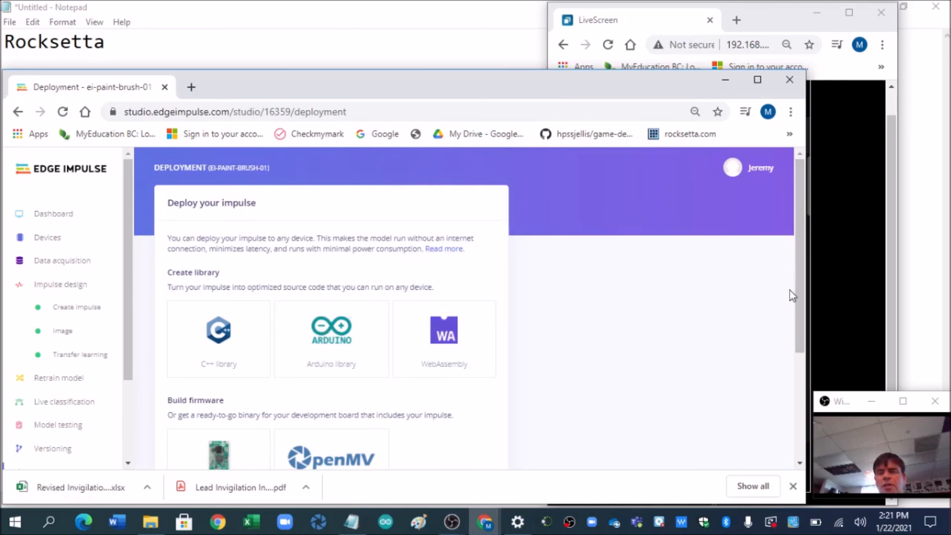
pyautogui.scroll(-3)
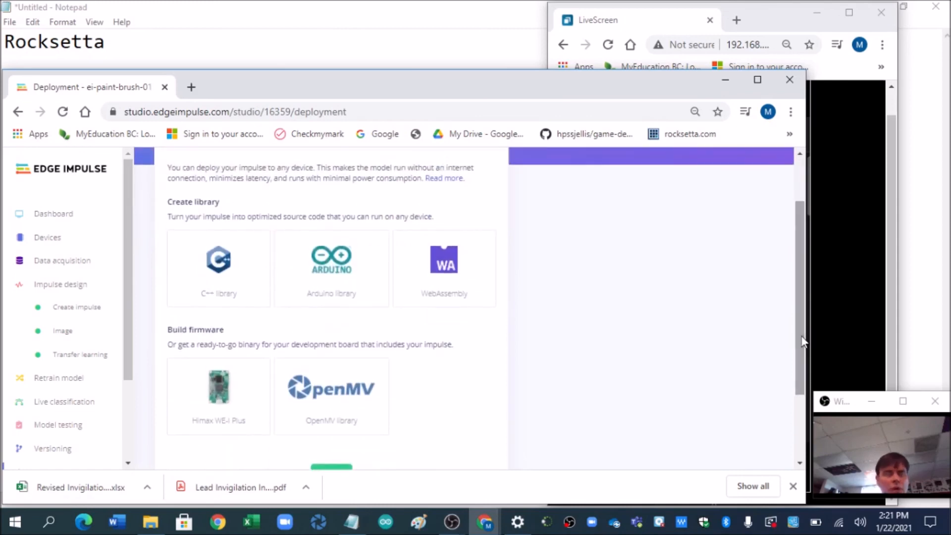
pyautogui.moveTo(266, 282)
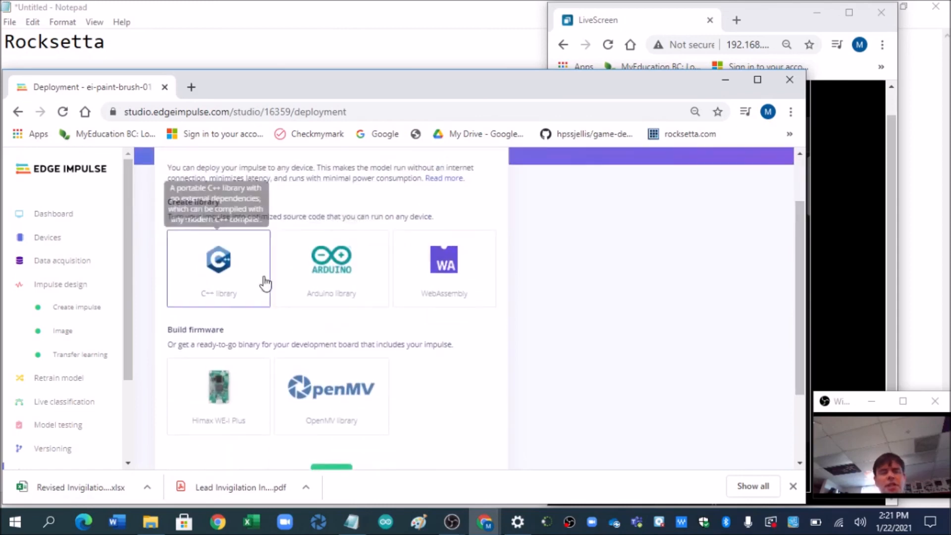
pyautogui.click(331, 269)
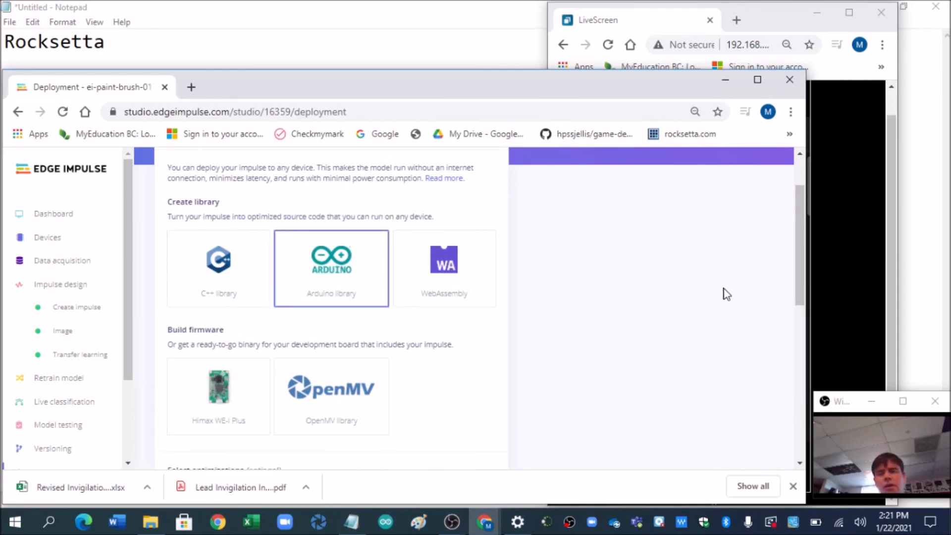
pyautogui.scroll(-3)
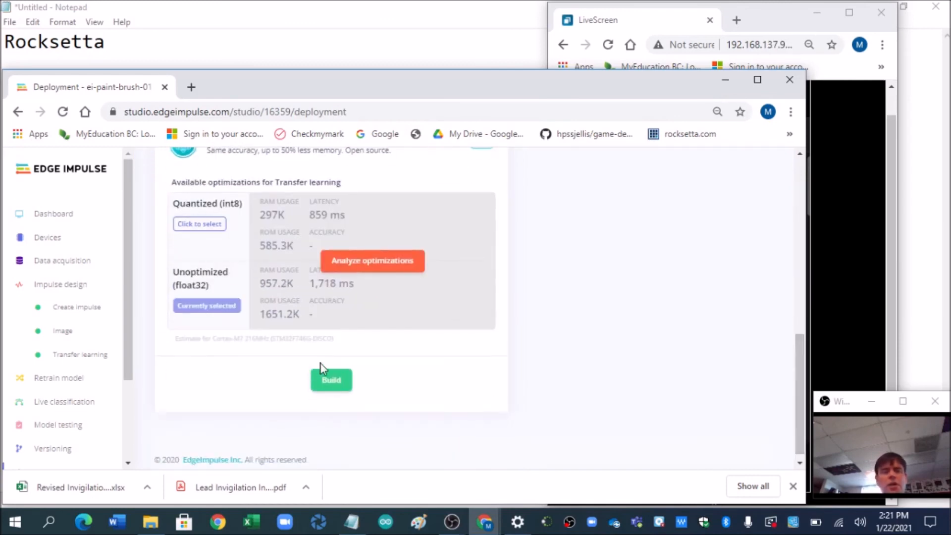
pyautogui.click(199, 223)
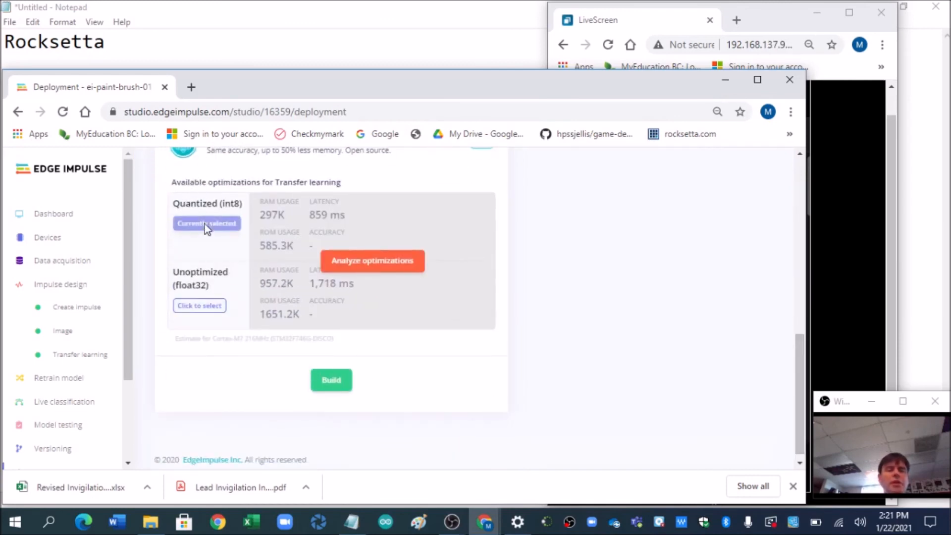
pyautogui.moveTo(331, 380)
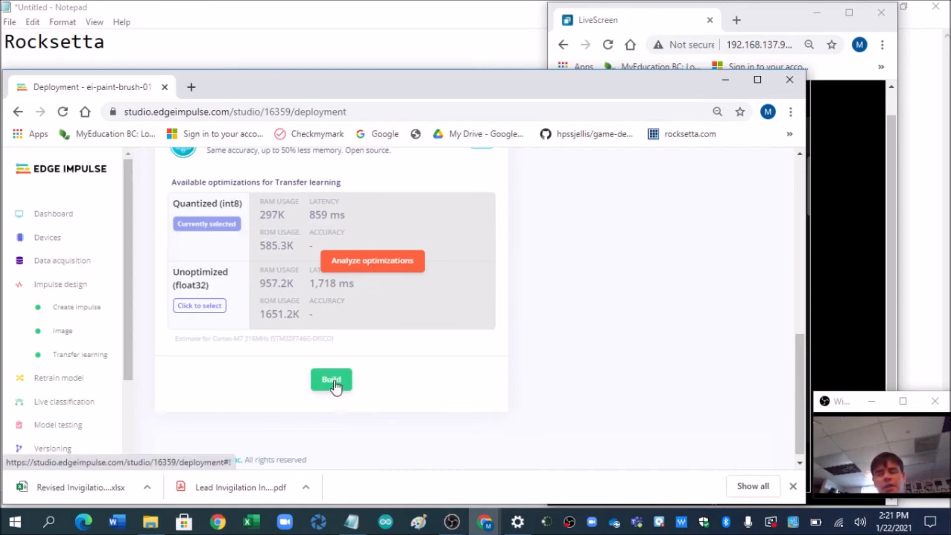
pyautogui.moveTo(523, 467)
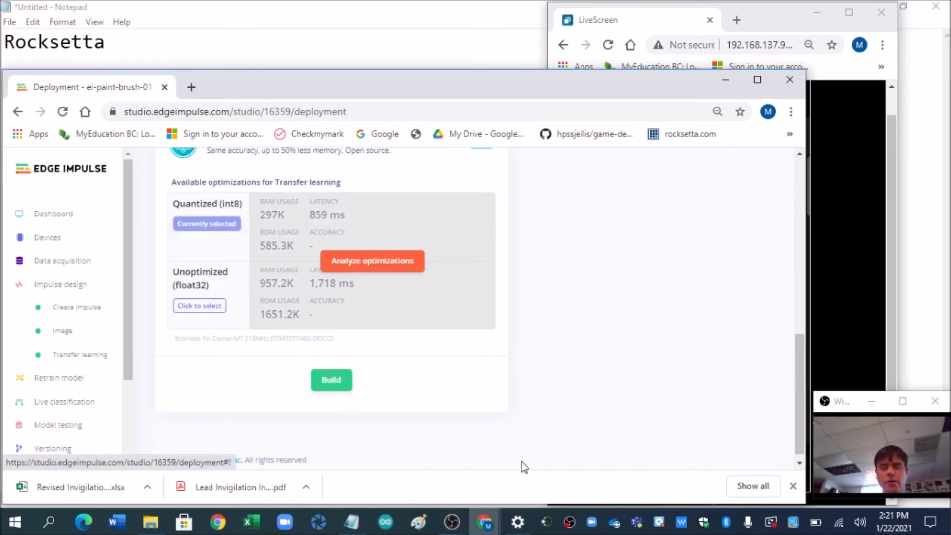